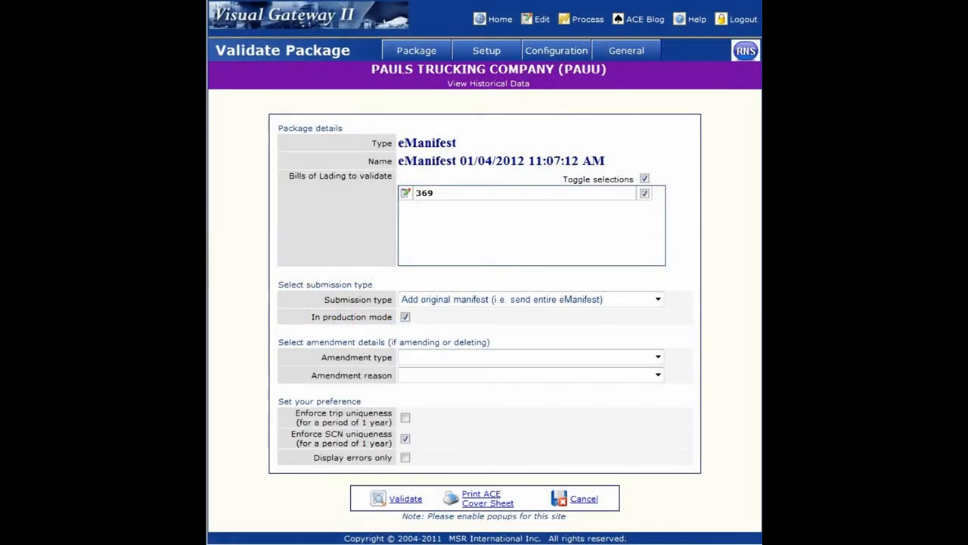
- Show the eManifest package's submission history with validation, submission and transmission times
click(405, 498)
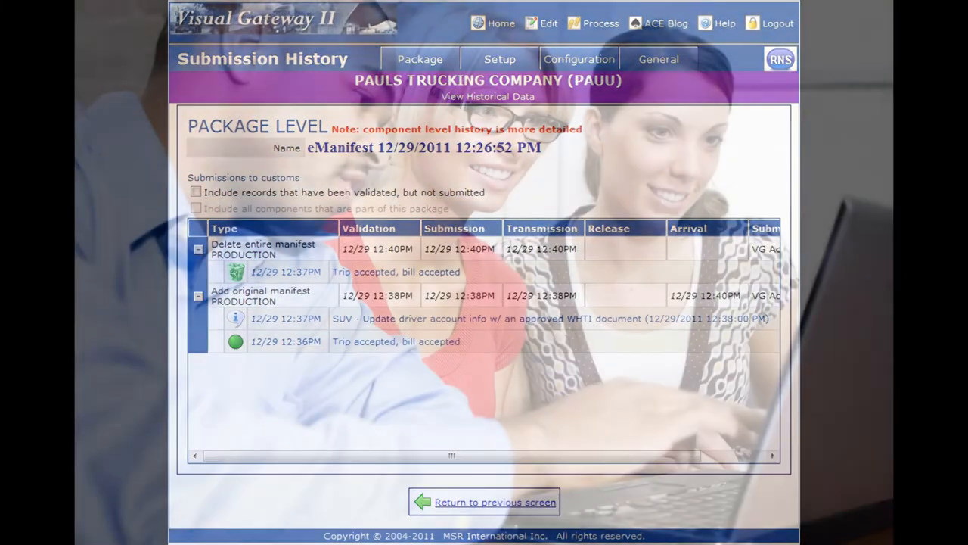
click(778, 22)
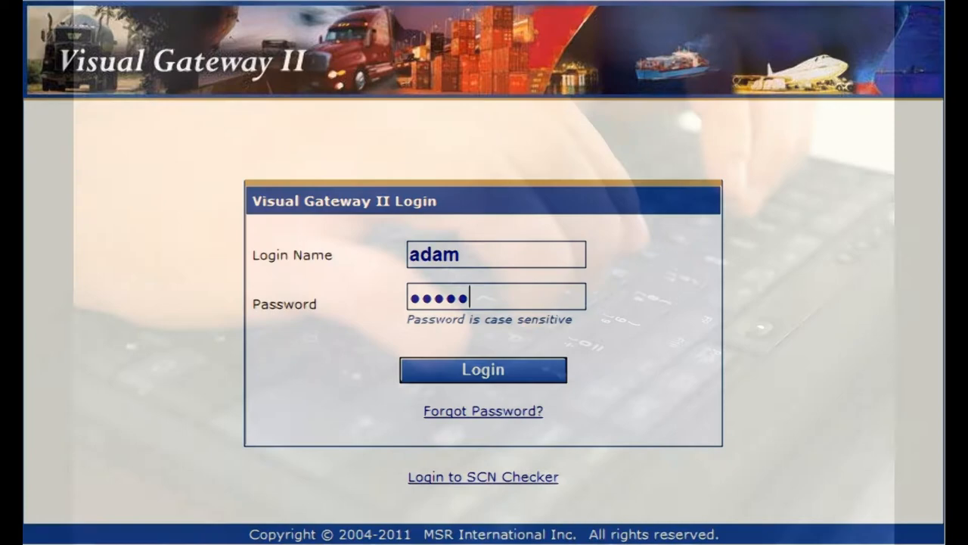
- Log in and list Pauls Trucking's submission packages with their statuses, types and trips
click(482, 370)
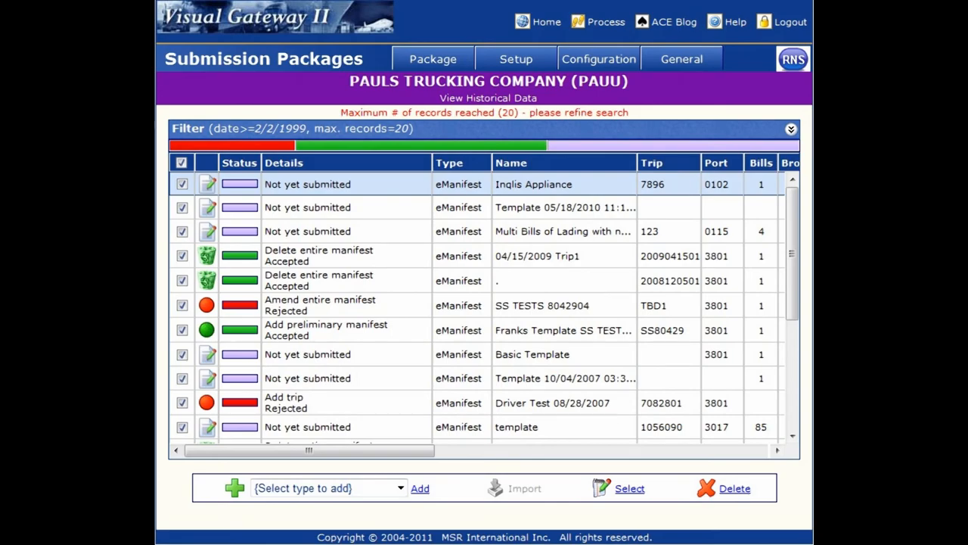